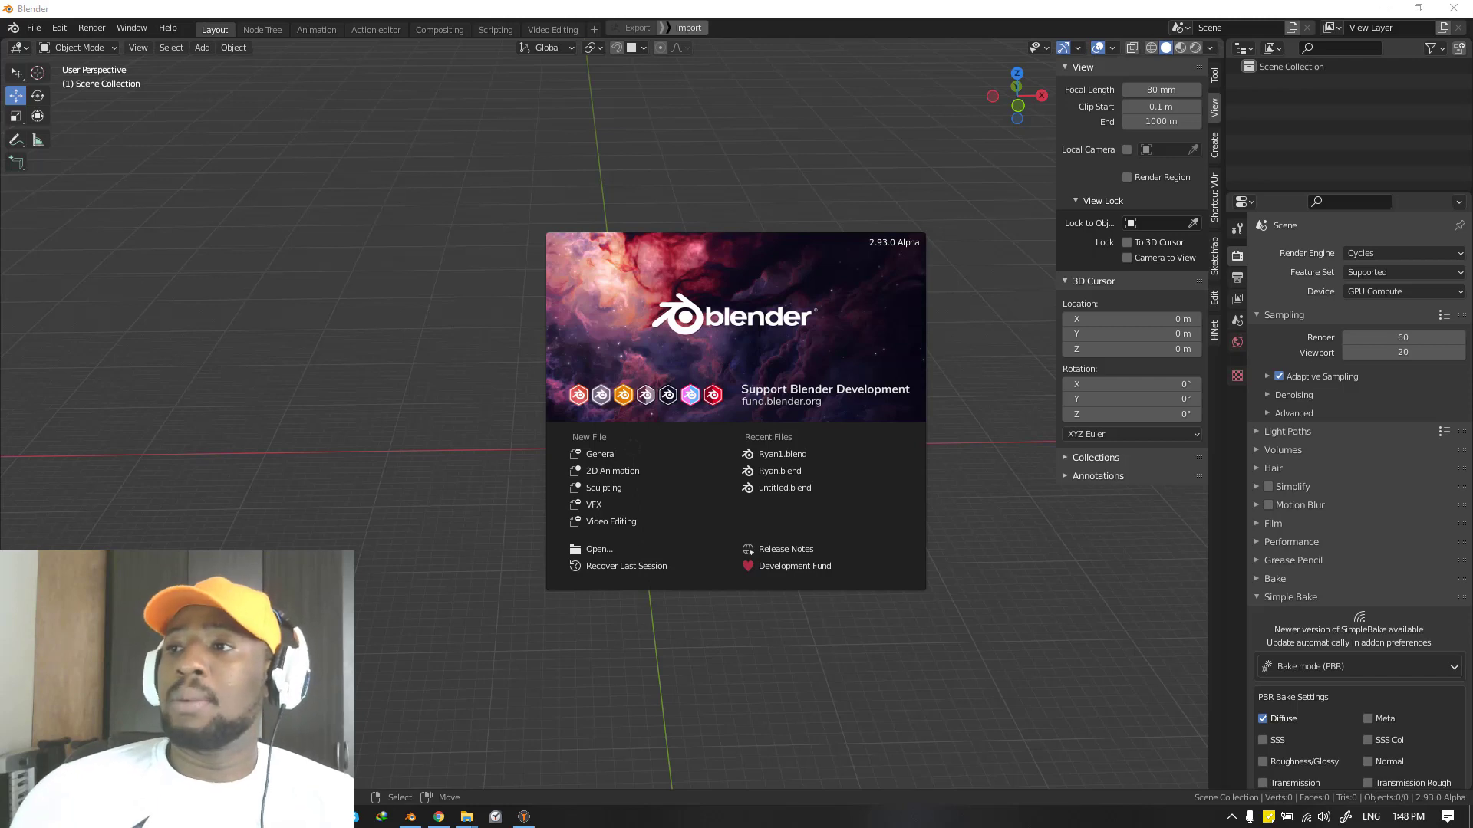
Browse to the Desktop folder and select the Pupa Version 2.zip archive.
left_click(467, 816)
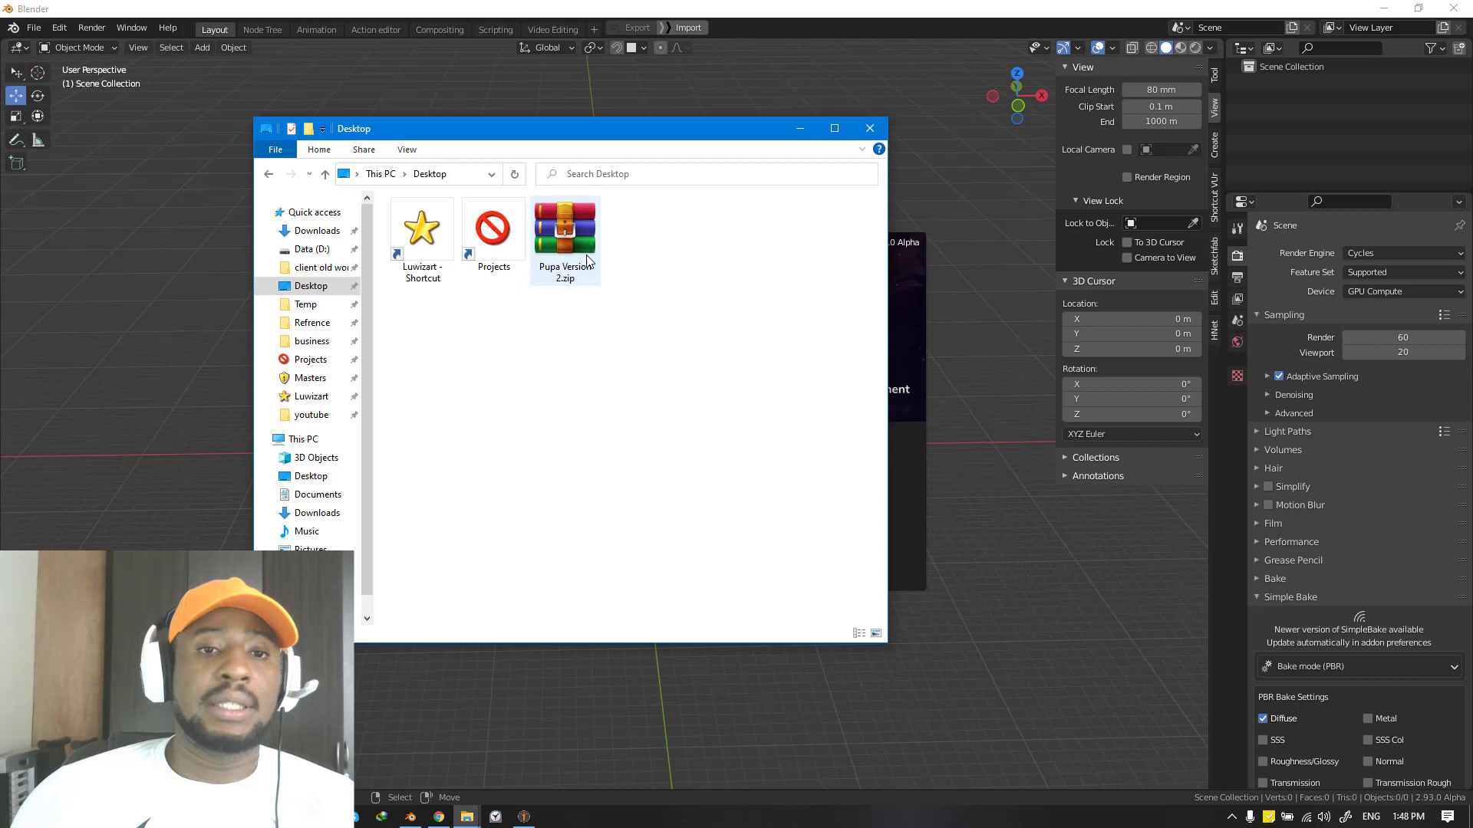
mouse_move(565, 225)
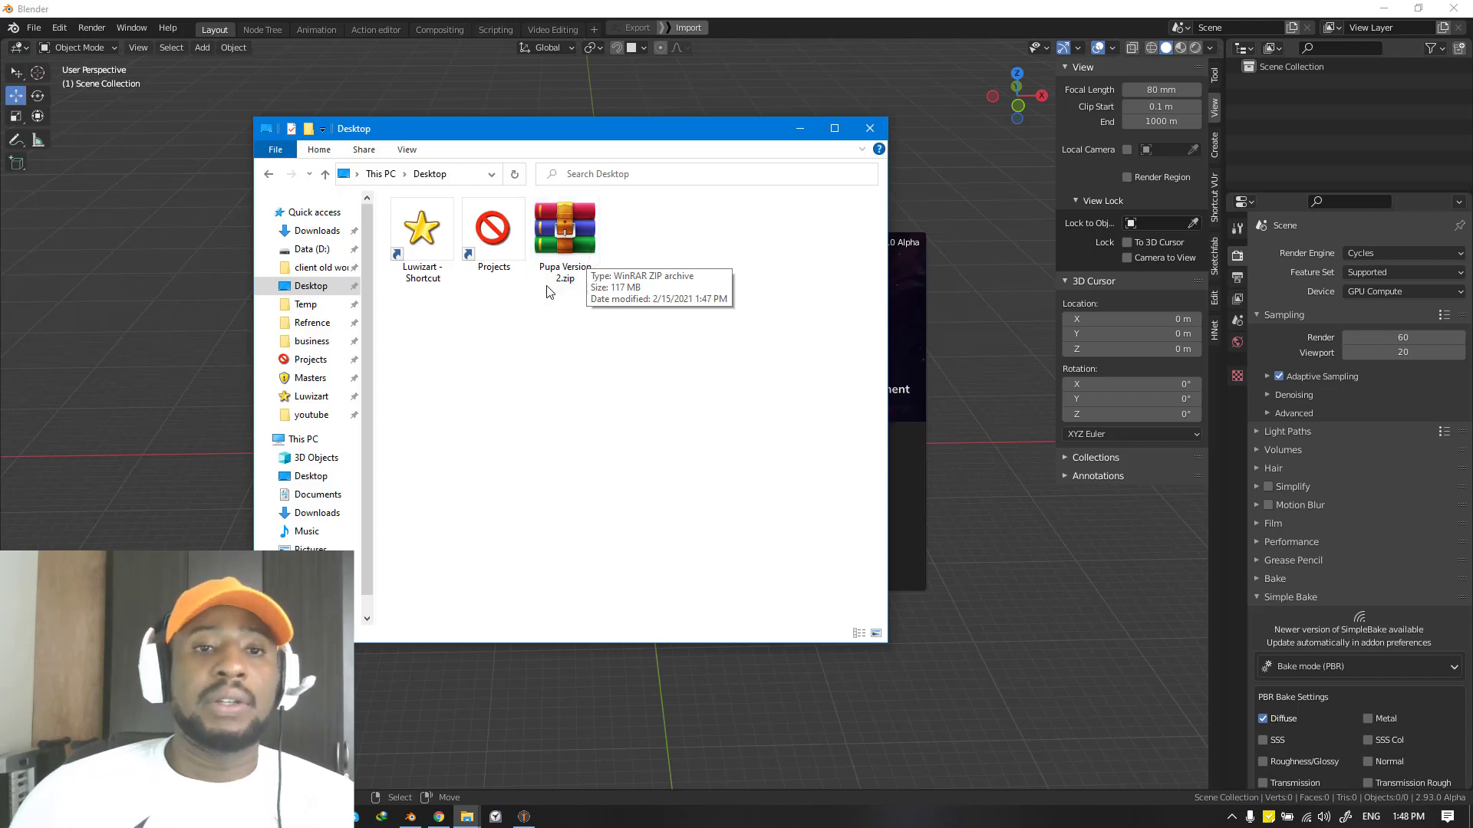
left_click(563, 229)
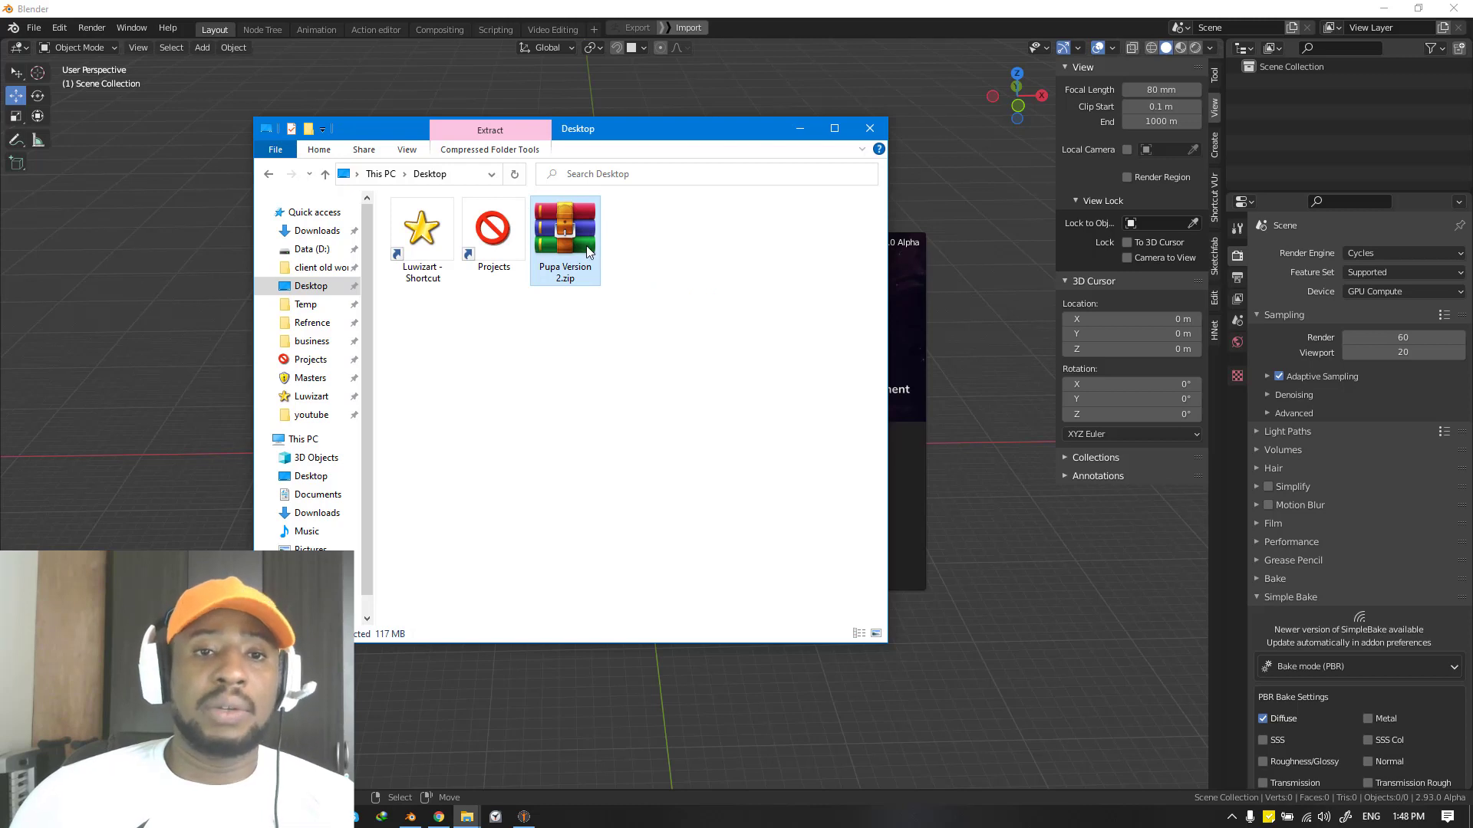
Extract Pupa Version 2.zip, browse its folder (pupa V2.zip, retarget-bvh.zip) and view Readme .txt.
double_click(565, 227)
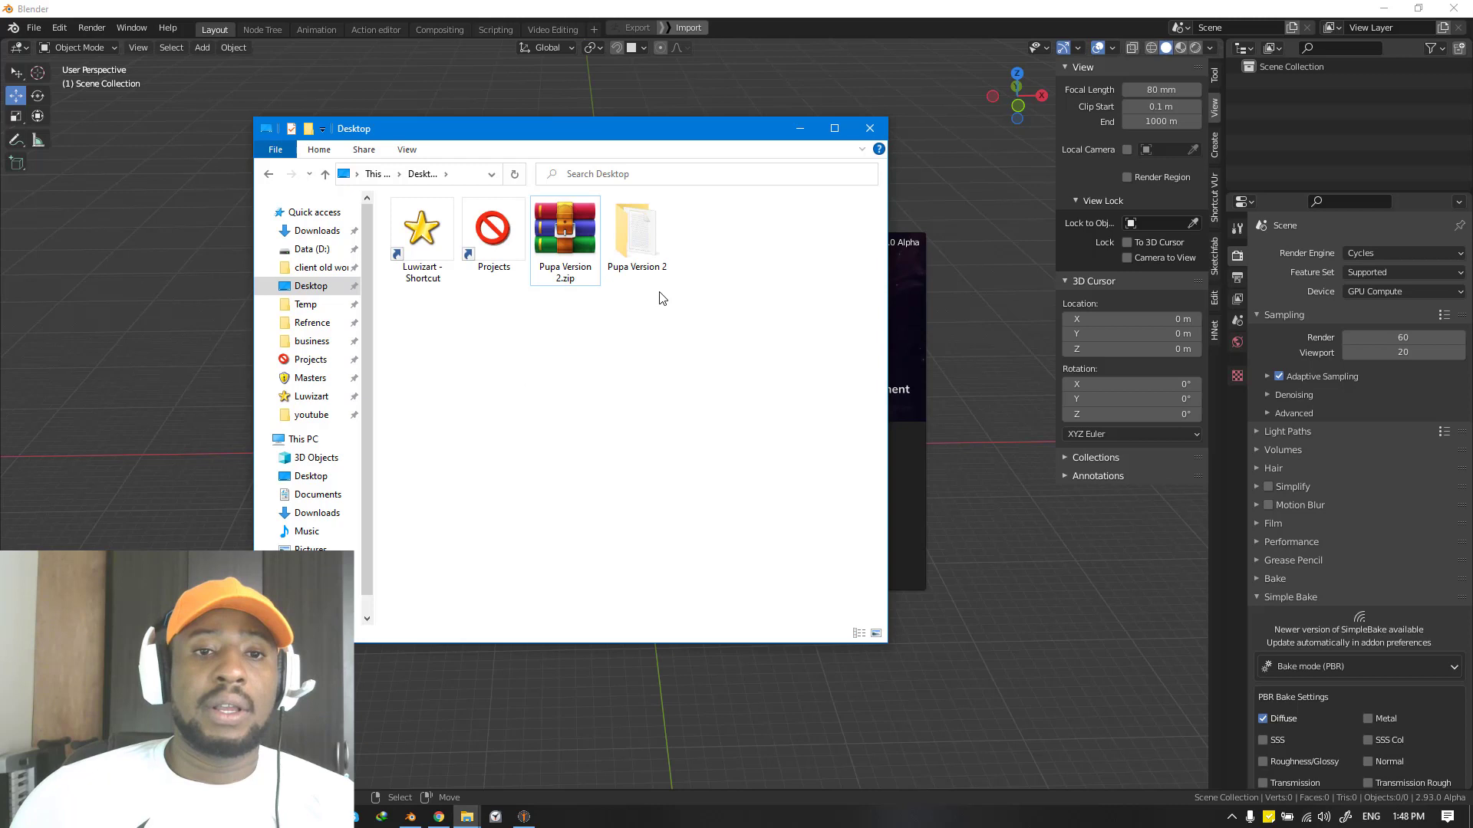
double_click(565, 227)
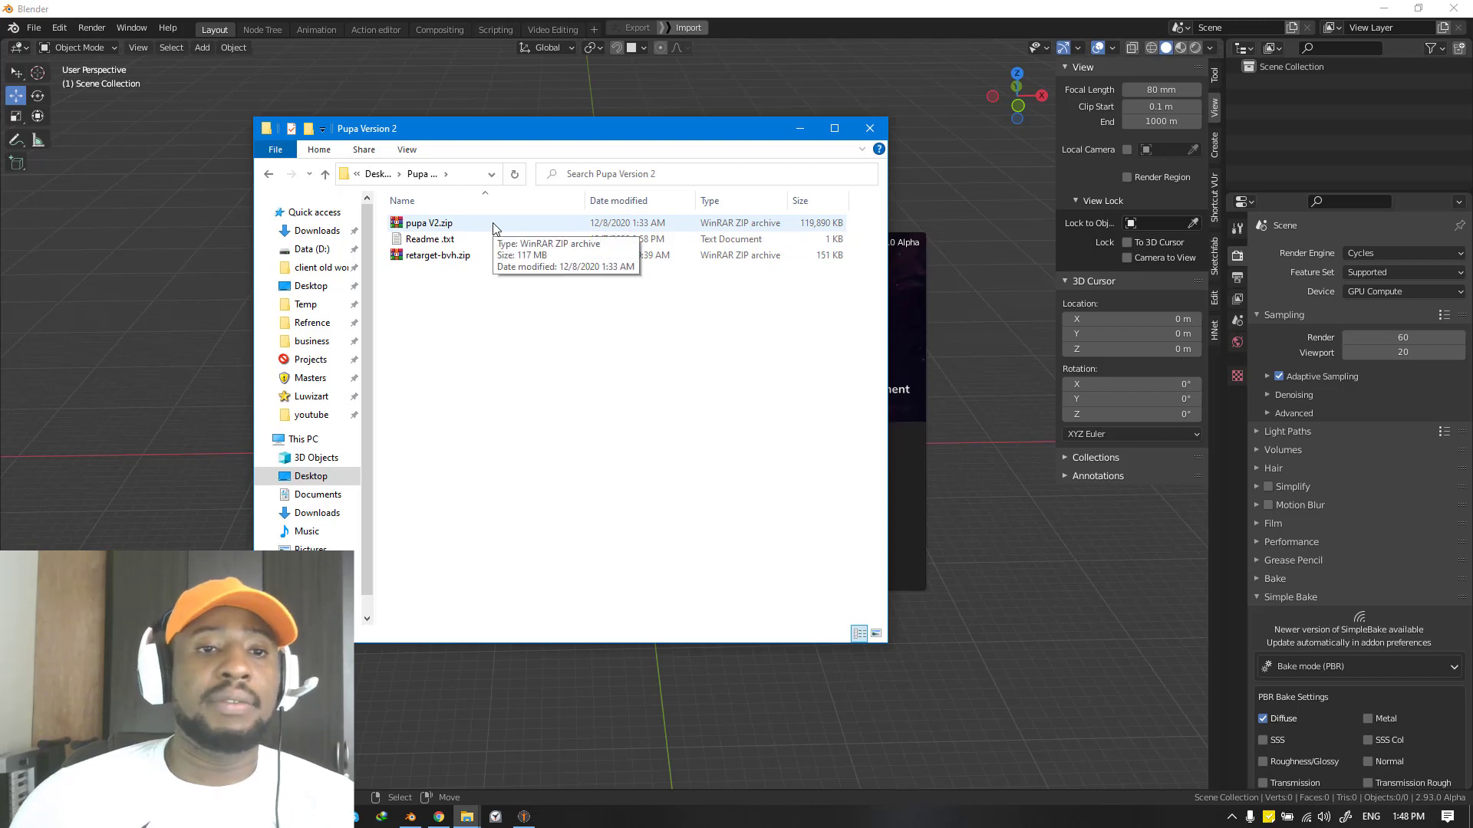
left_click(434, 254)
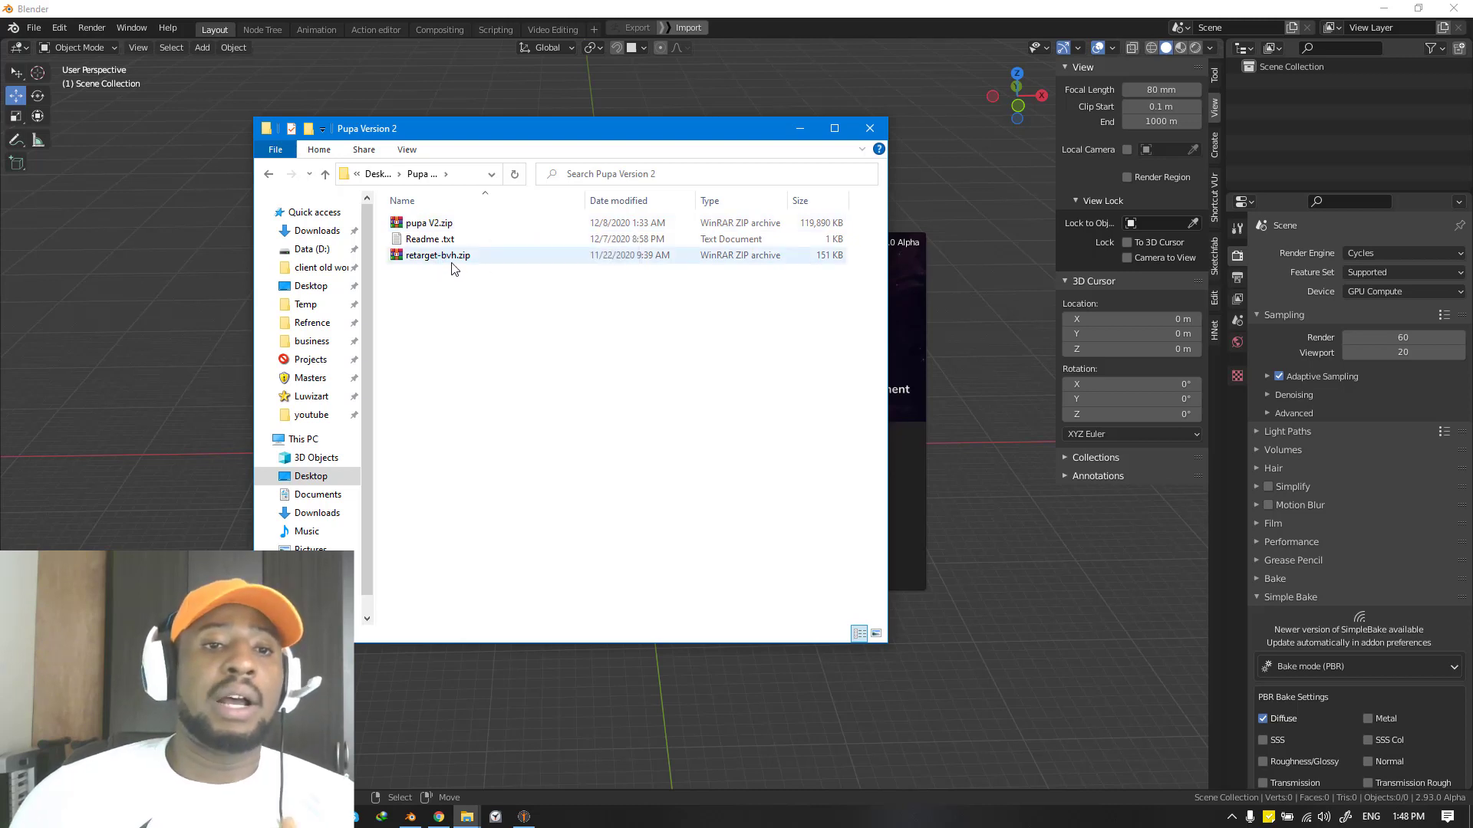
mouse_move(464, 250)
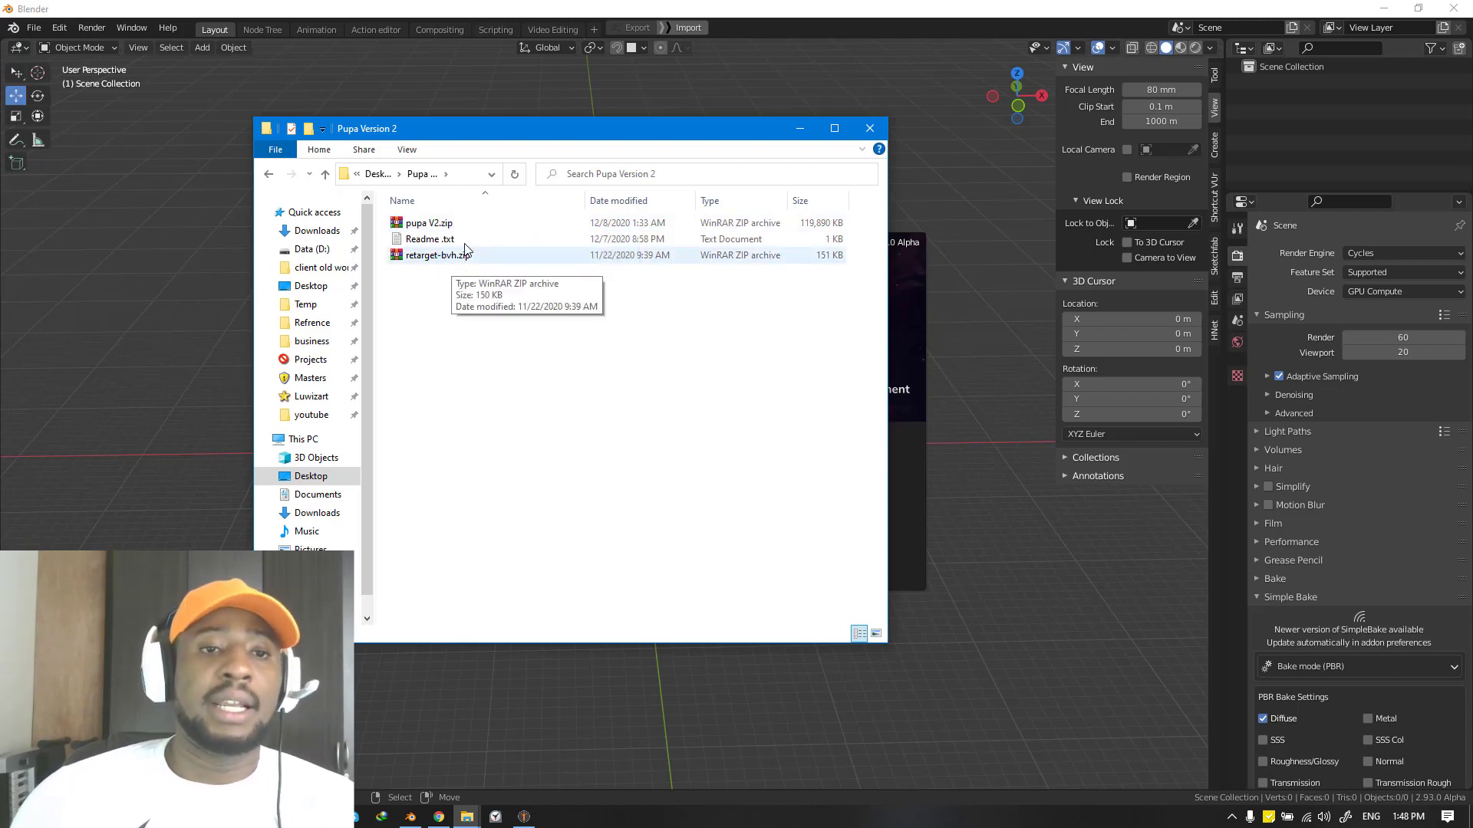
left_click(428, 240)
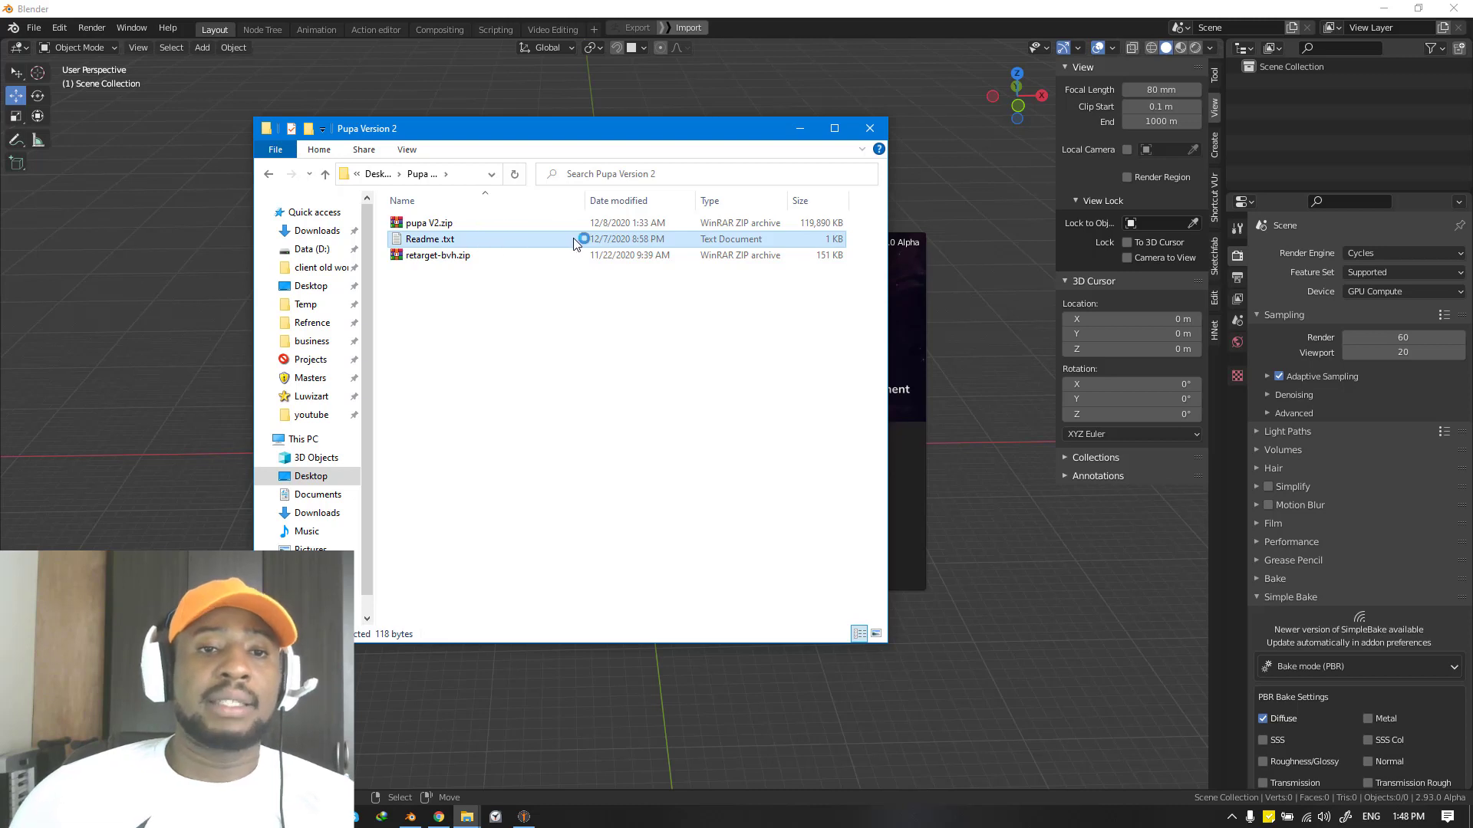
double_click(430, 239)
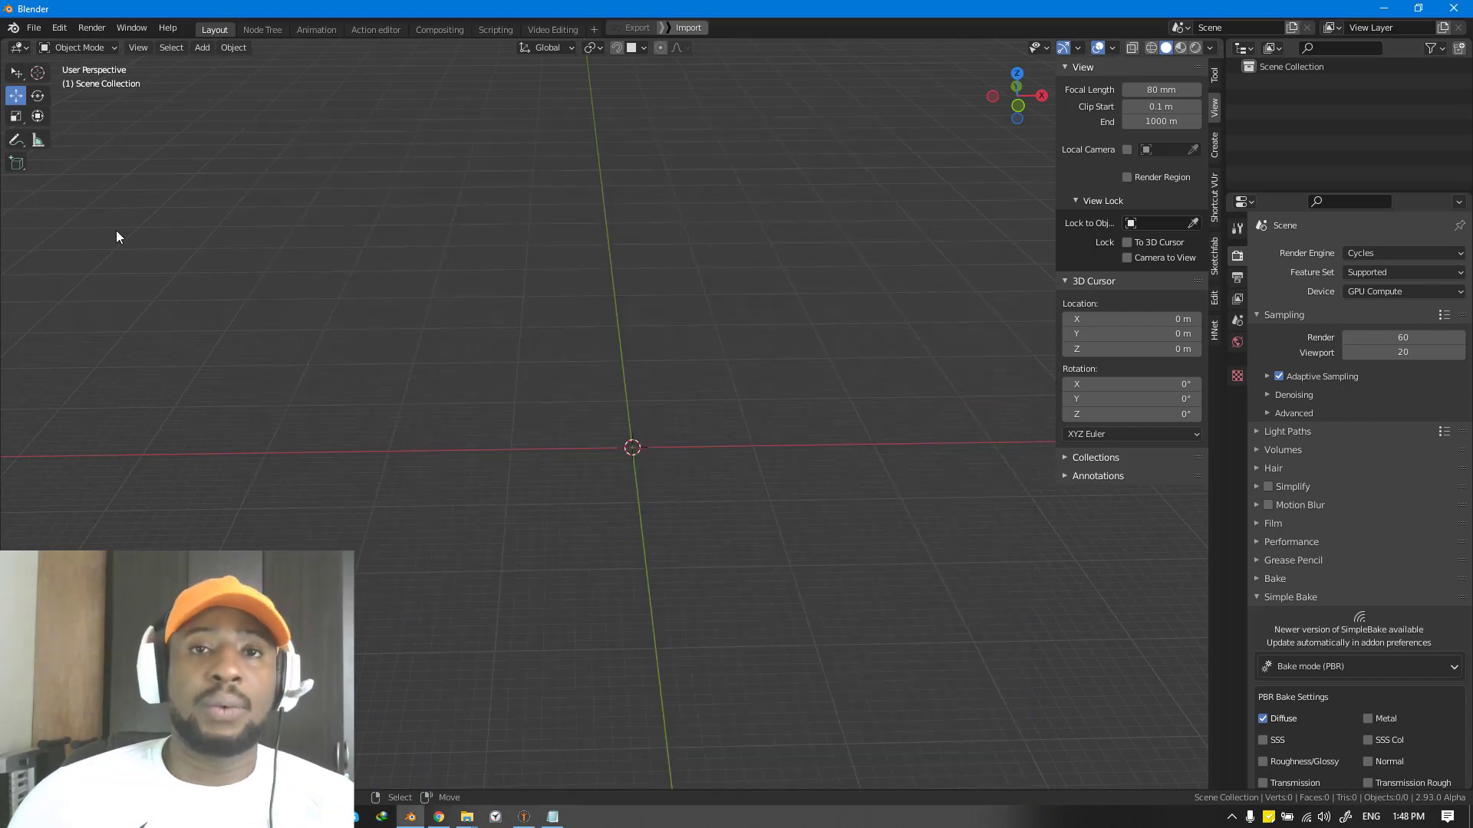
Show Blender's add-ons preferences filtered by the search 'rigi'.
left_click(58, 28)
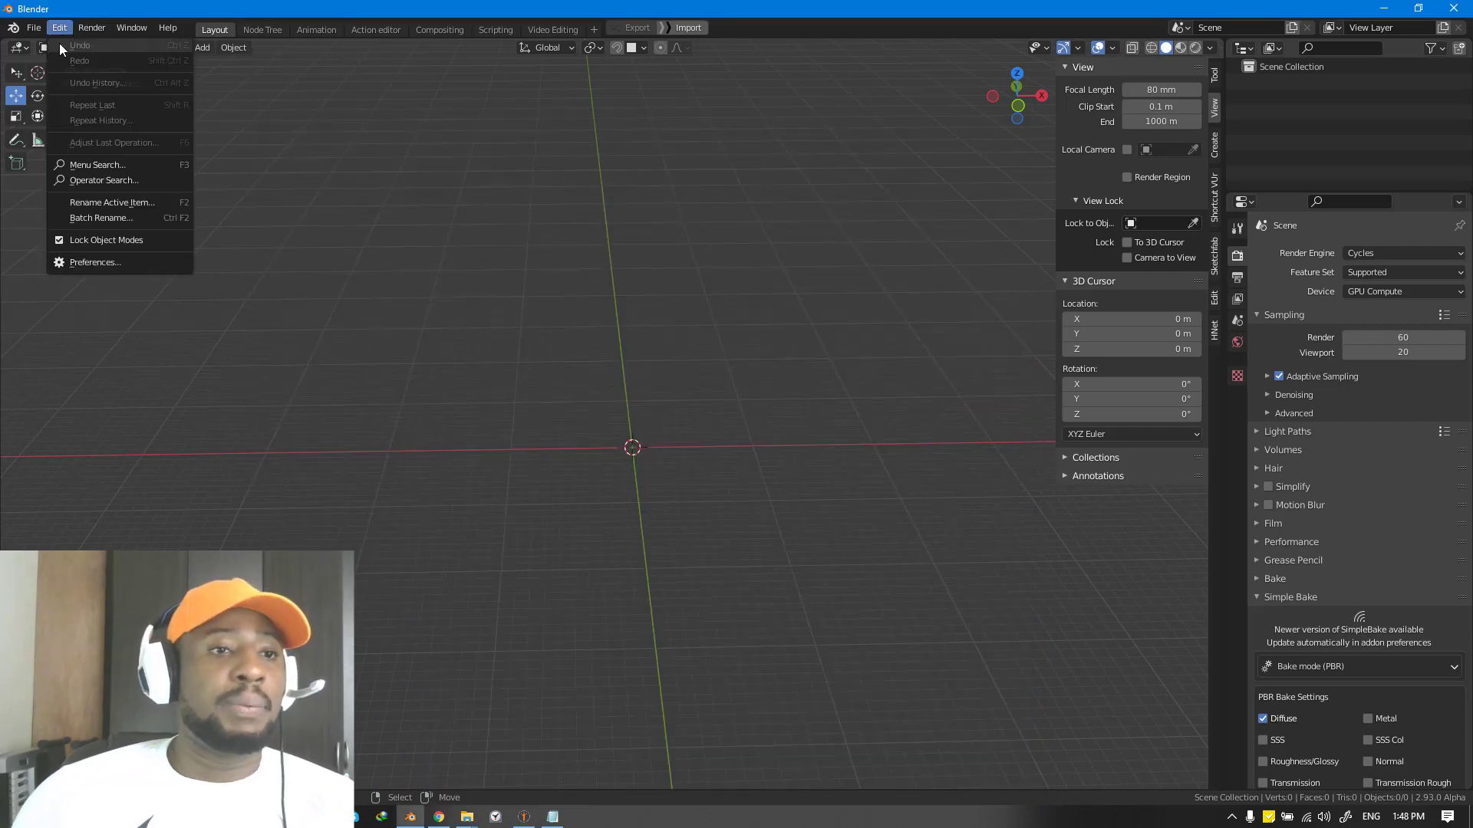
left_click(95, 262)
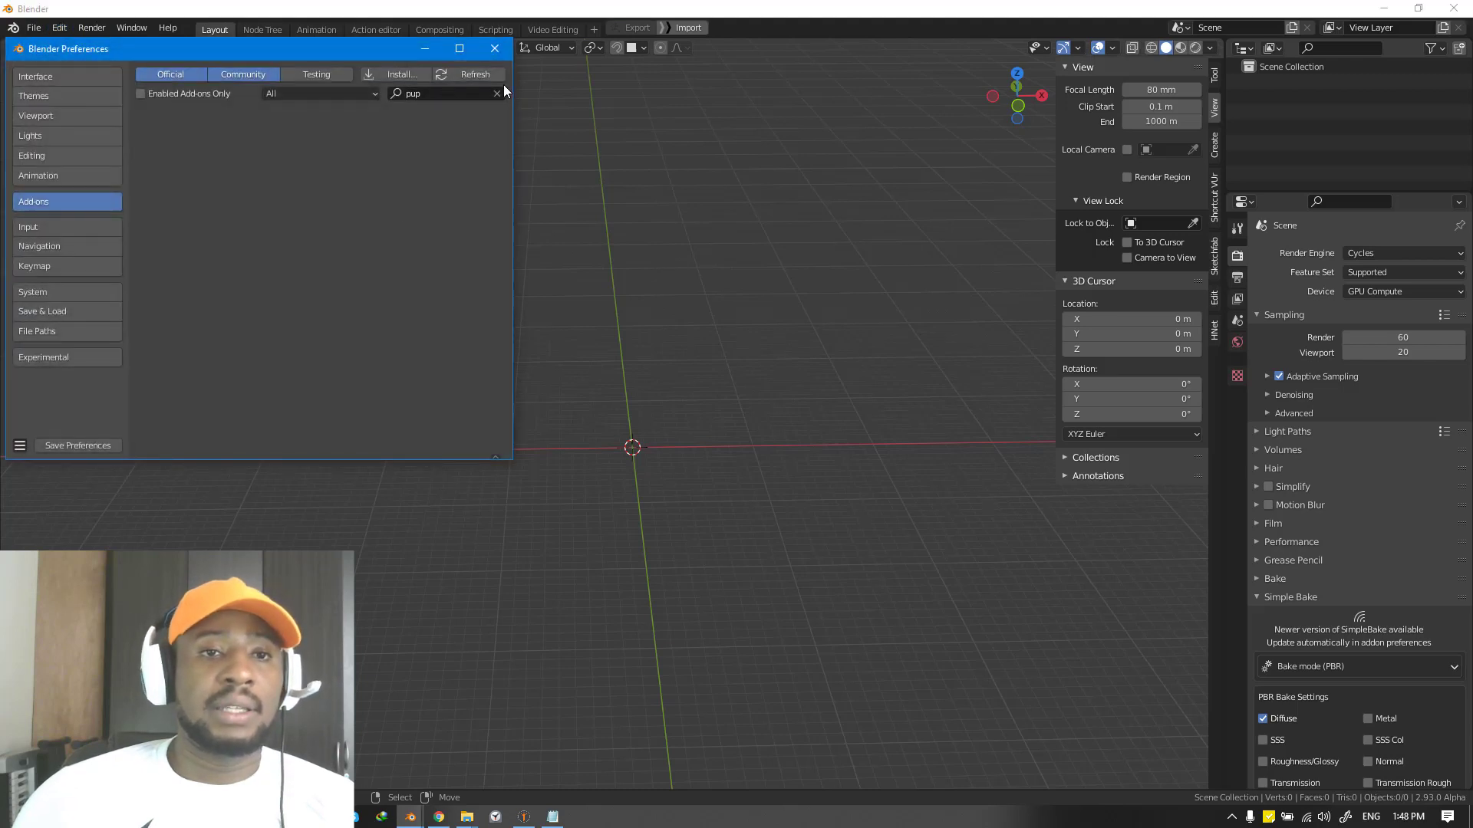
left_click(497, 94)
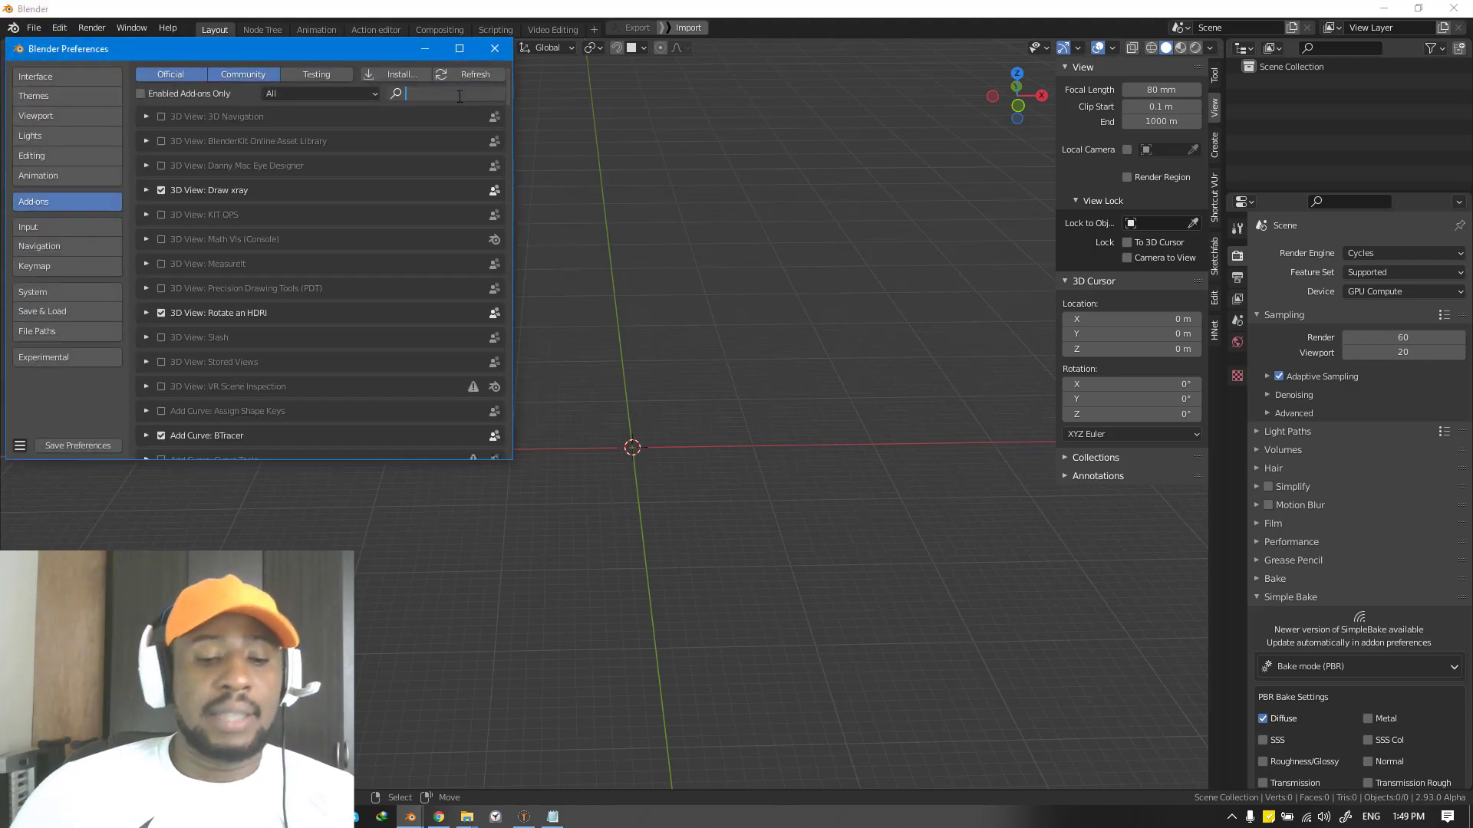
type("regi")
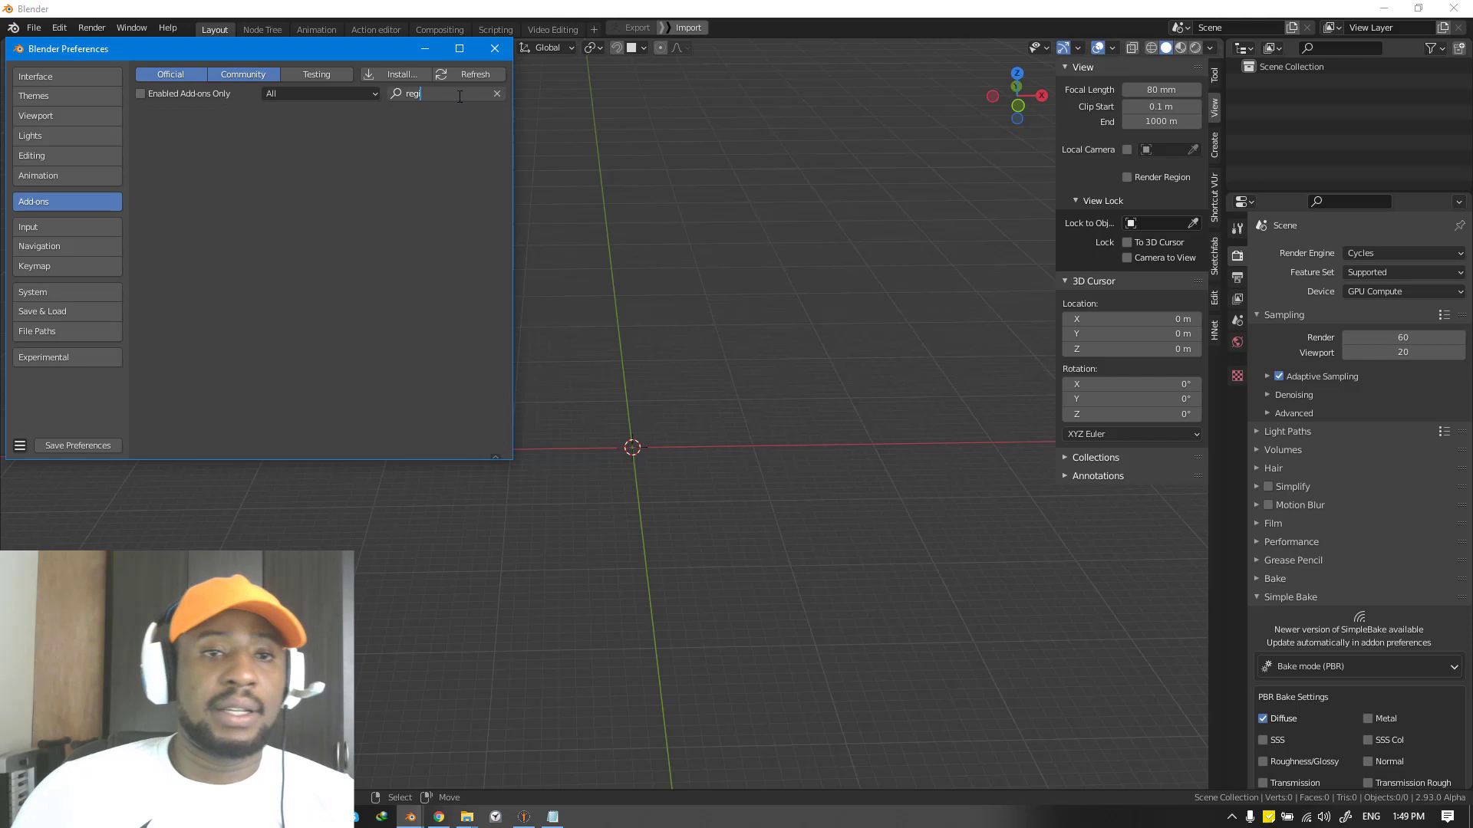
type("rigi")
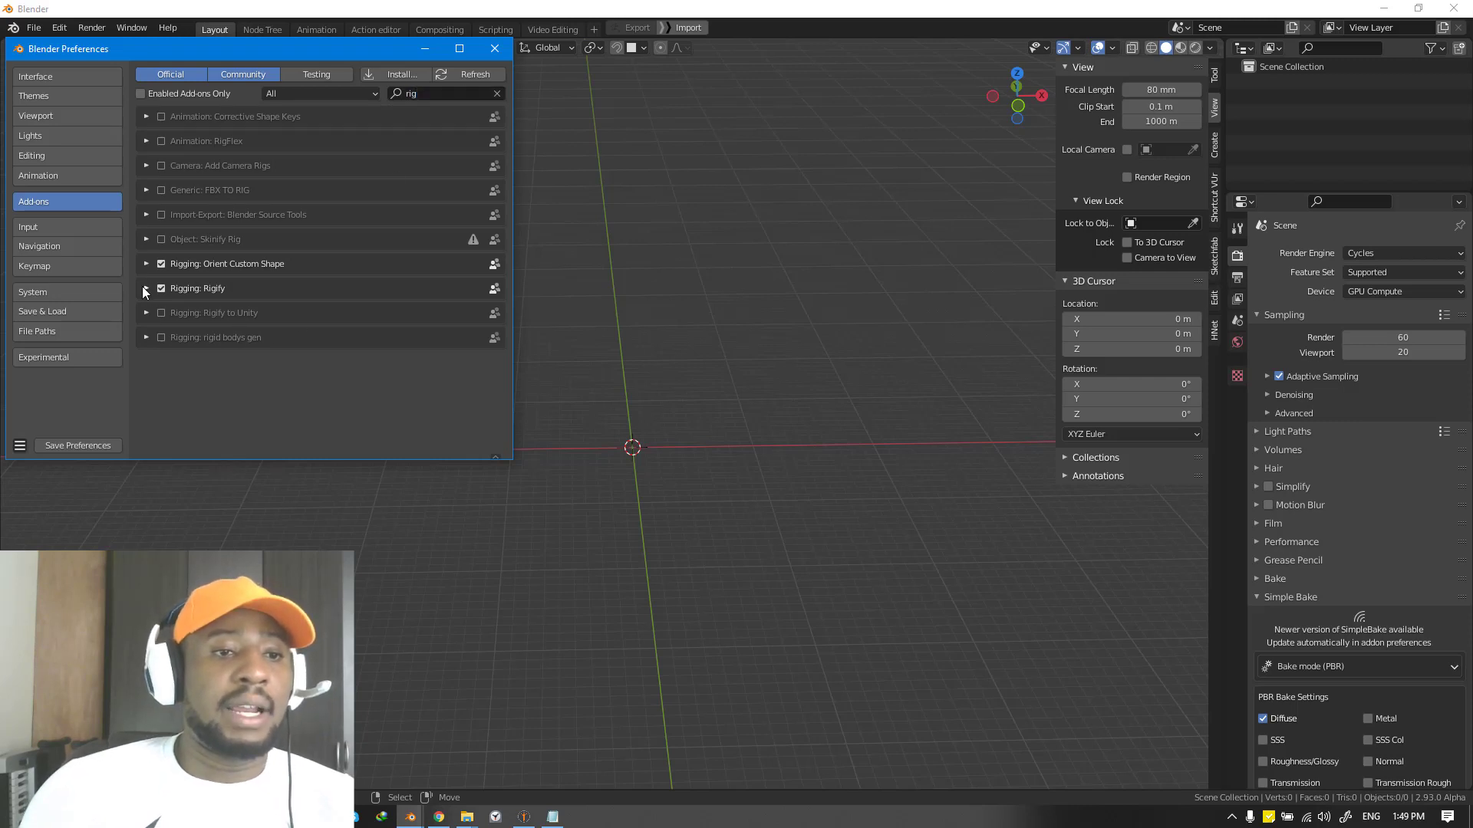
Enable the Rigging: Rigify add-on with its details expanded.
left_click(147, 288)
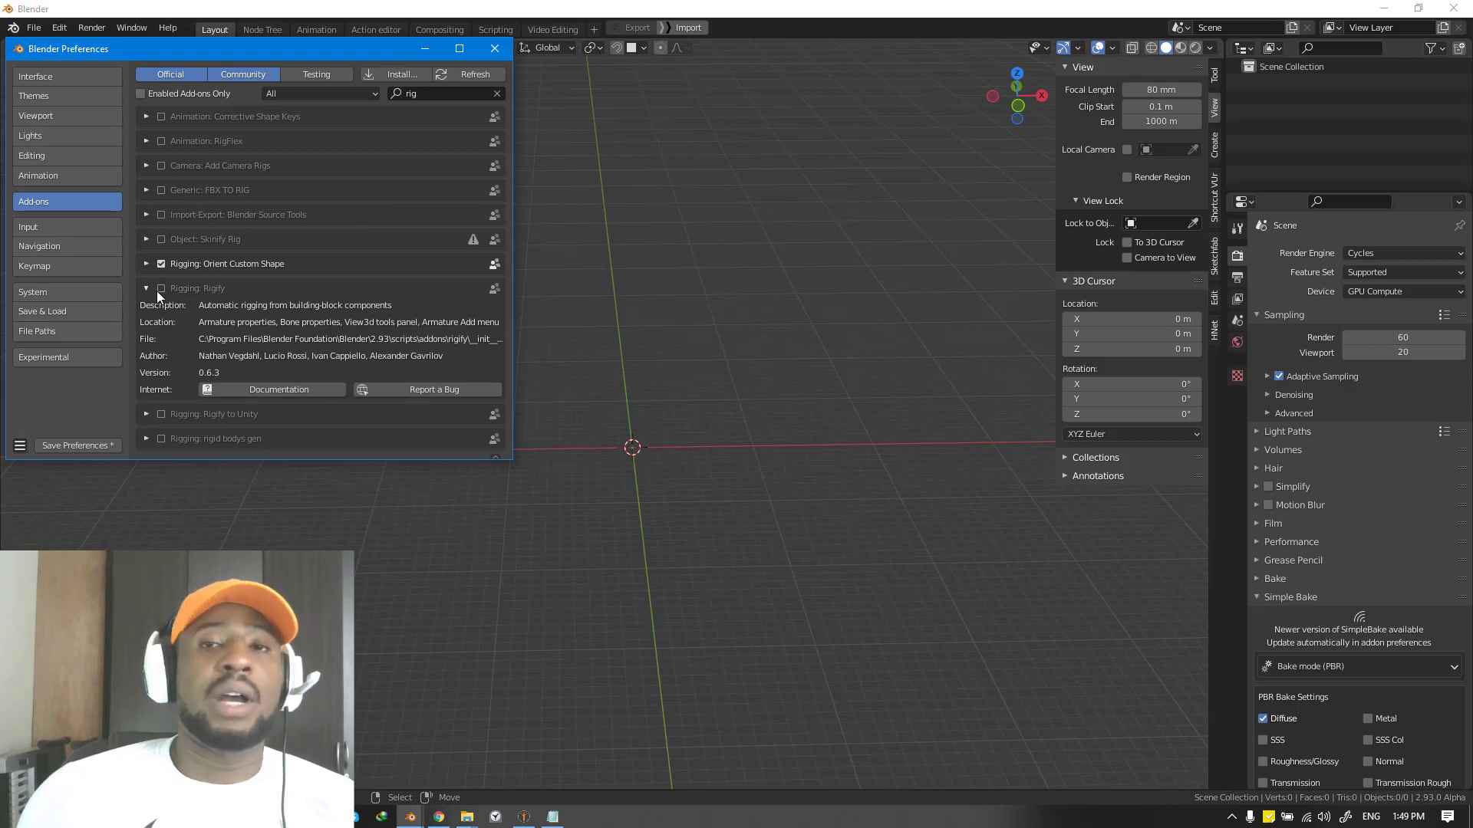
left_click(161, 288)
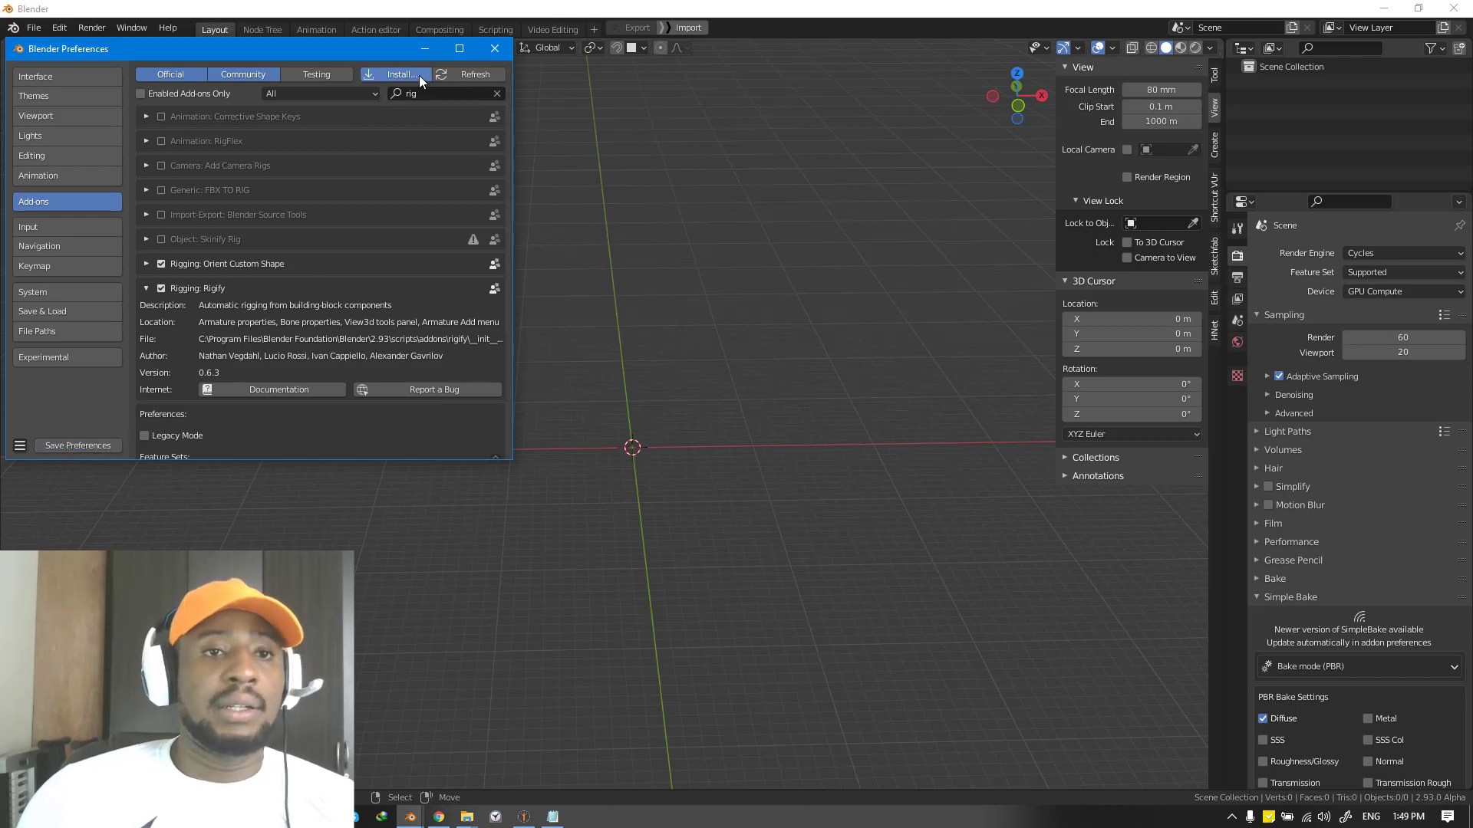
Install the pUPA add-on from pupa V2.zip and enable Animation: pUPA.
left_click(399, 74)
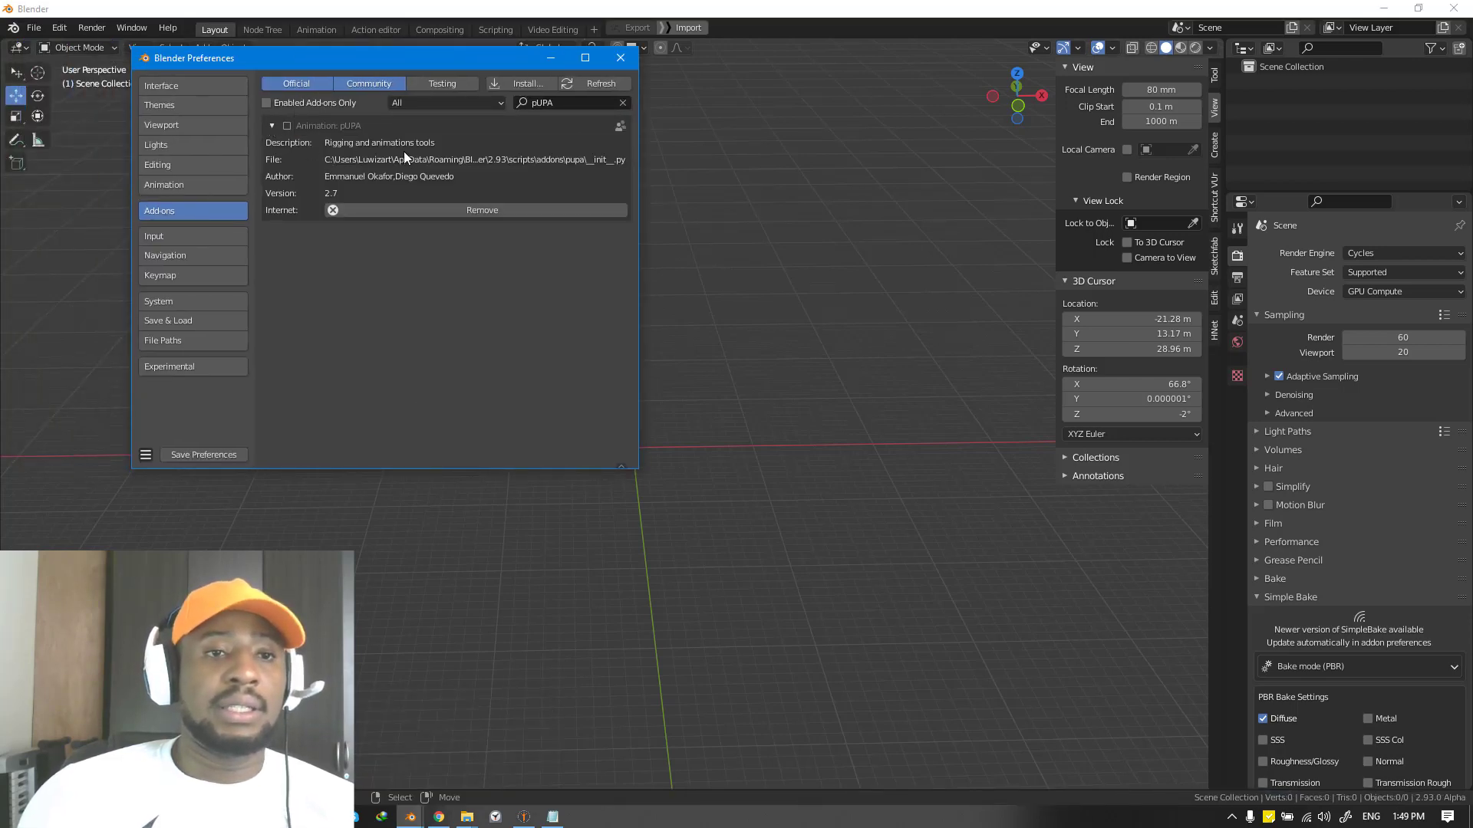
left_click(287, 124)
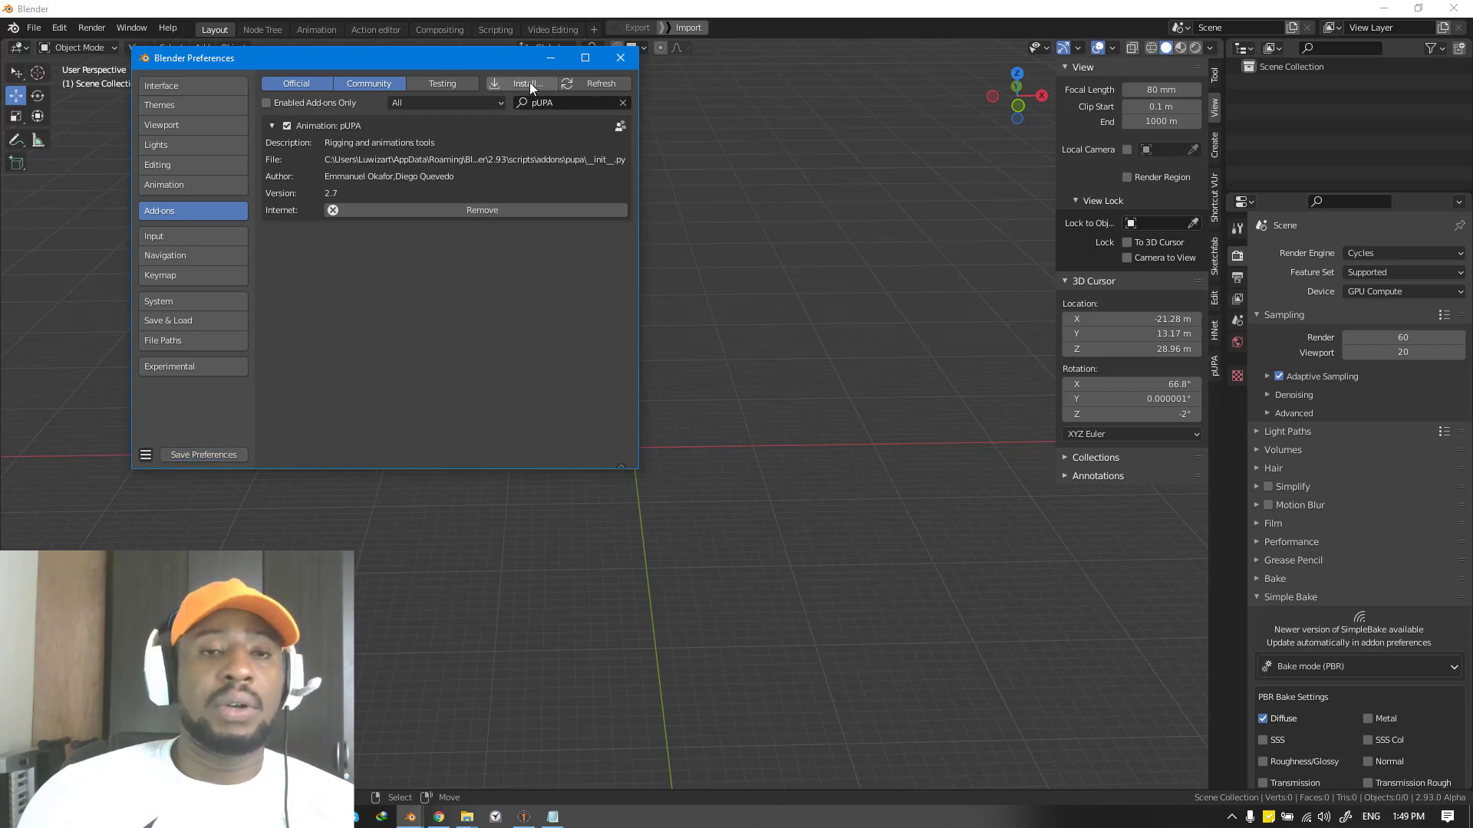
Install the BVH Retargeter add-on from retarget-bvh.zip.
left_click(623, 103)
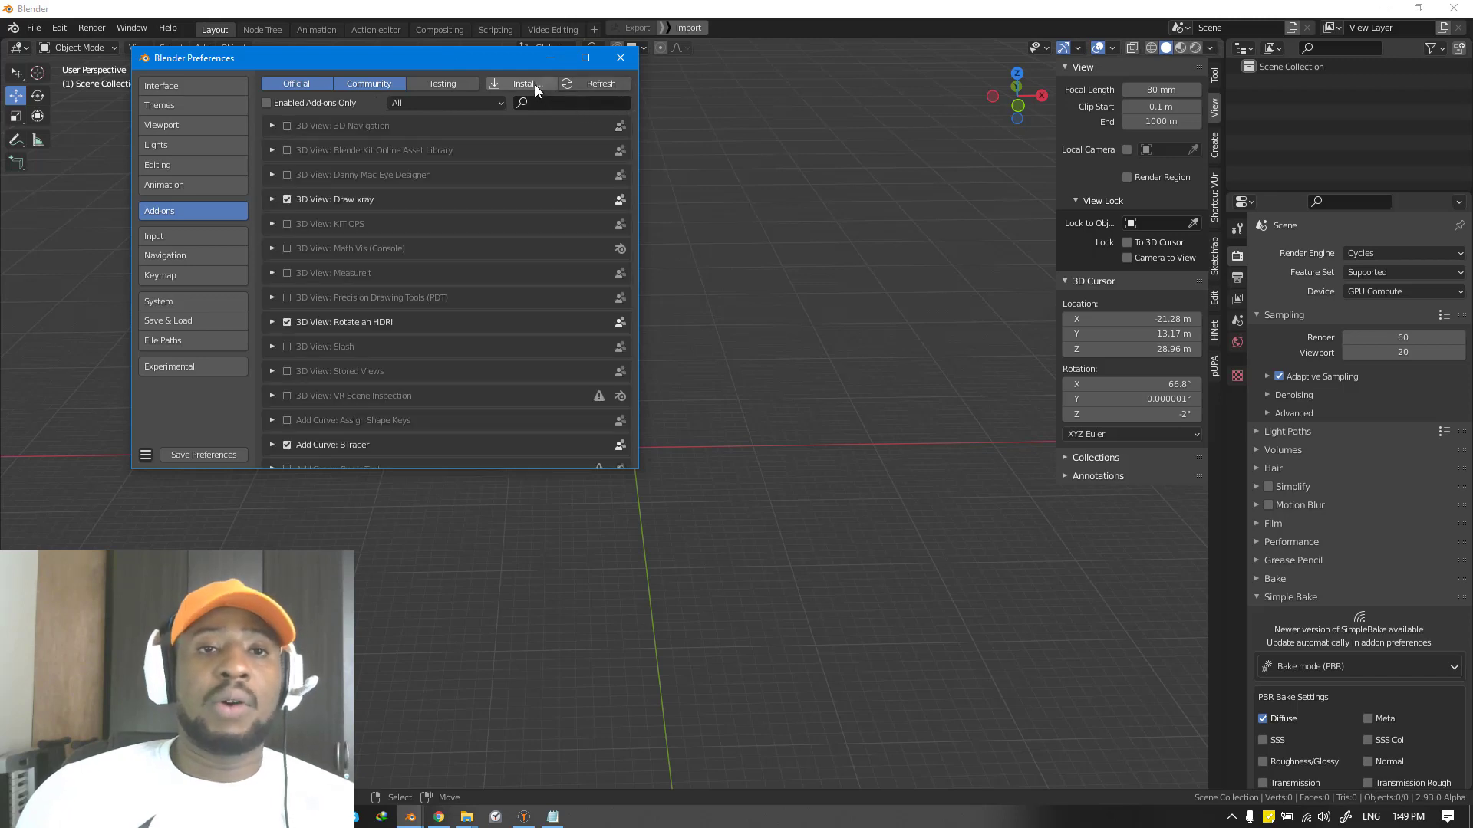
left_click(521, 83)
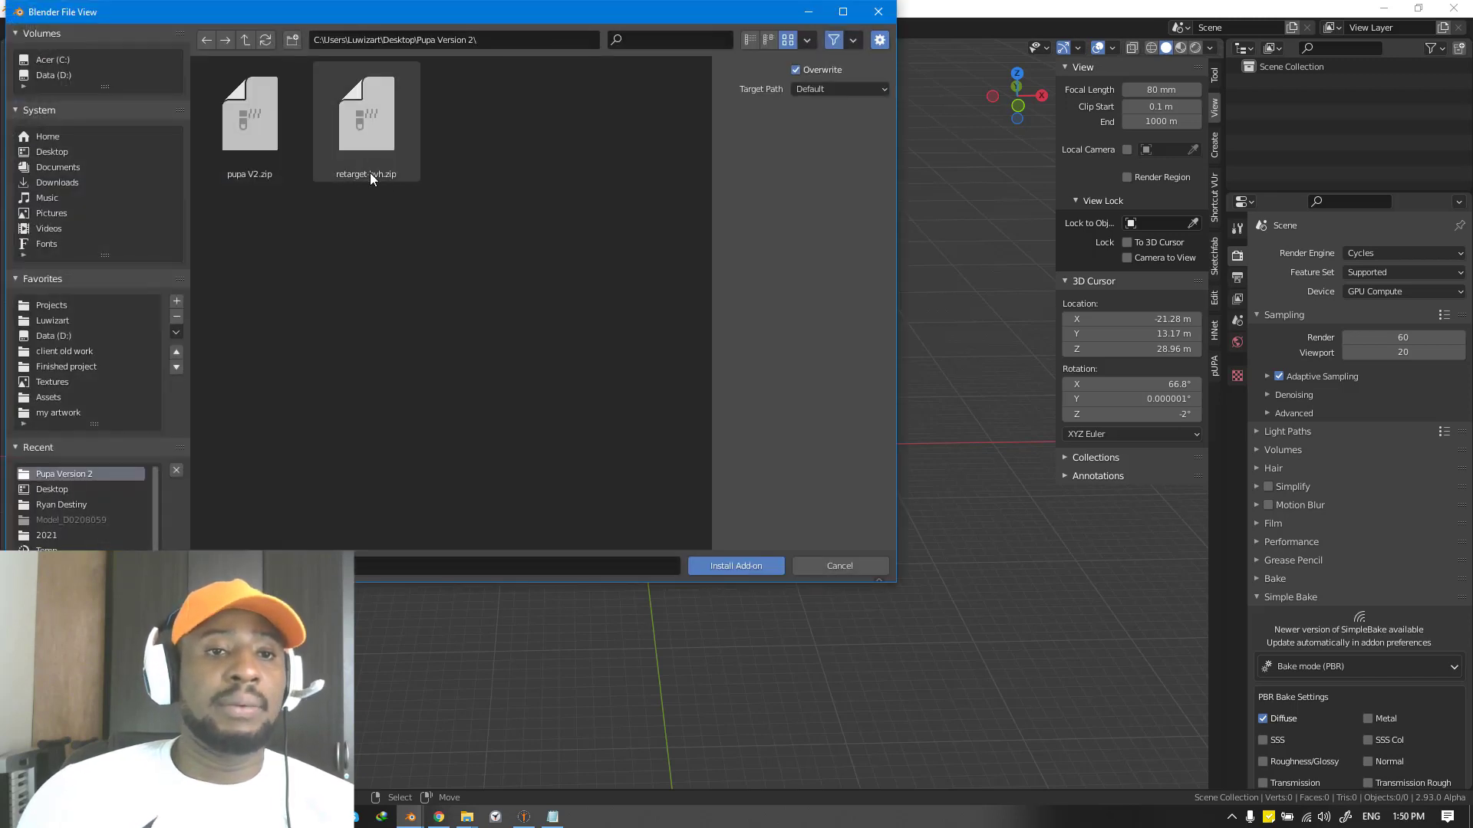
left_click(365, 112)
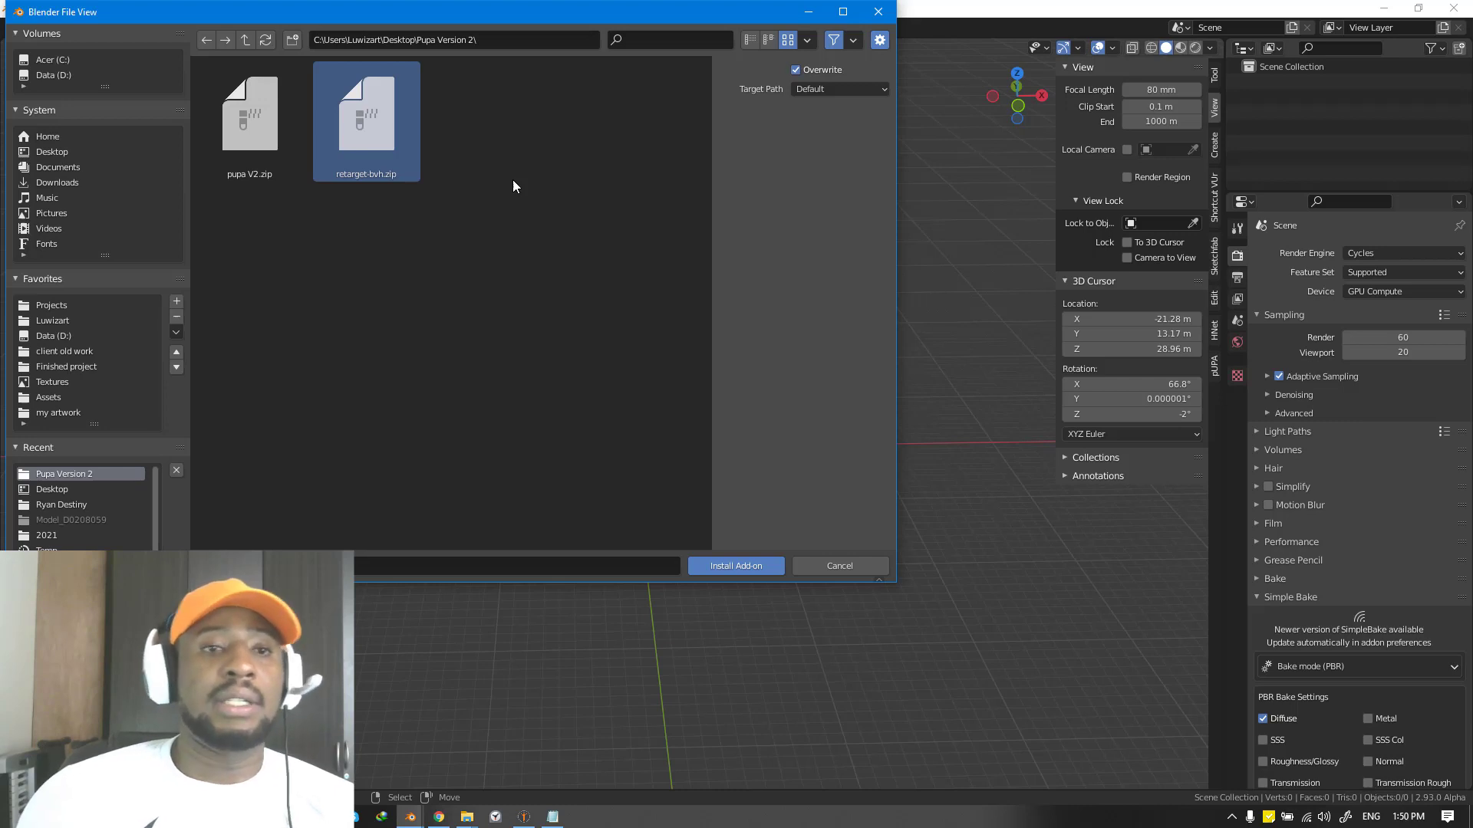
mouse_move(623, 150)
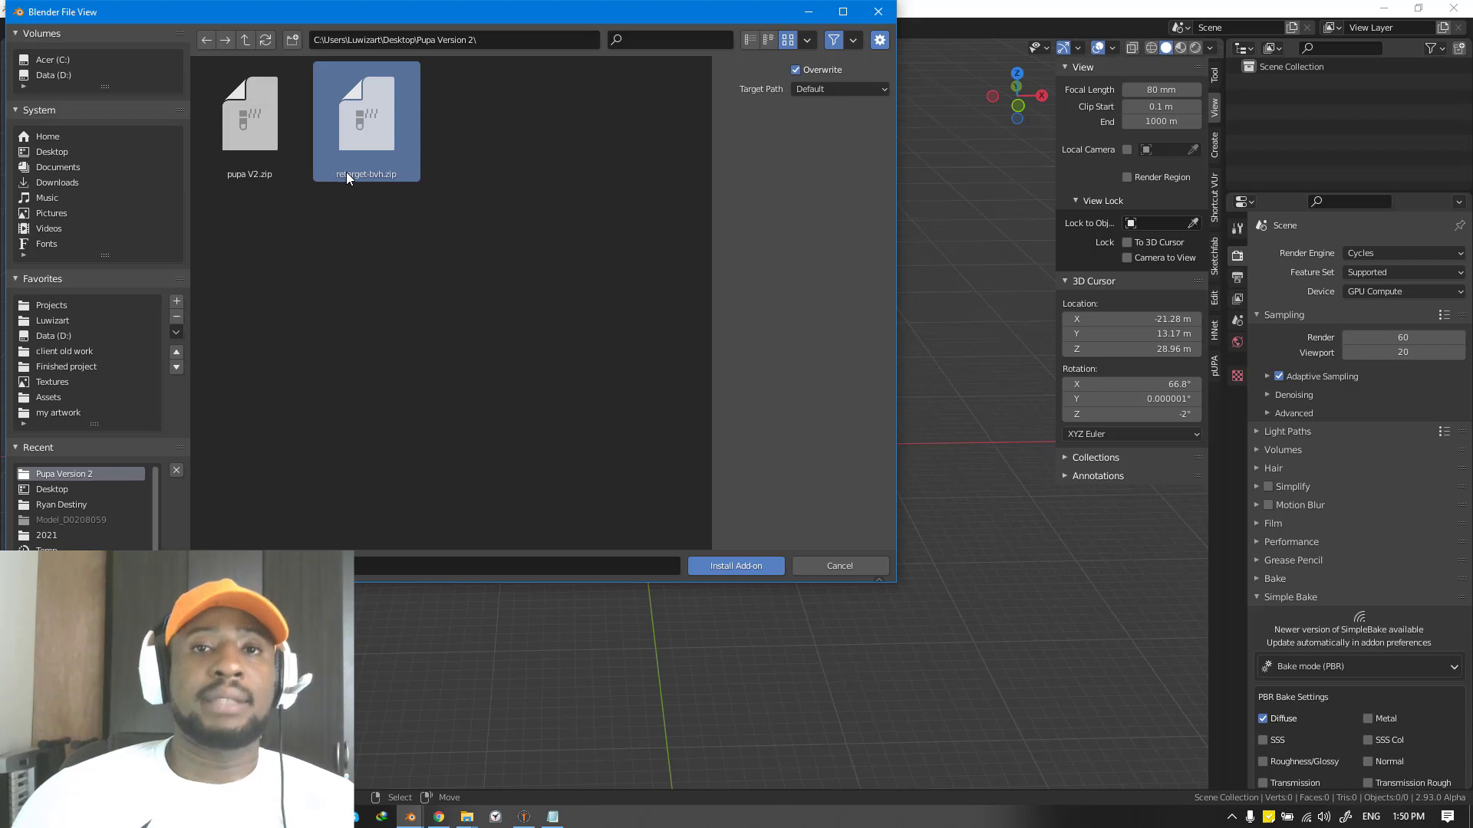
left_click(735, 566)
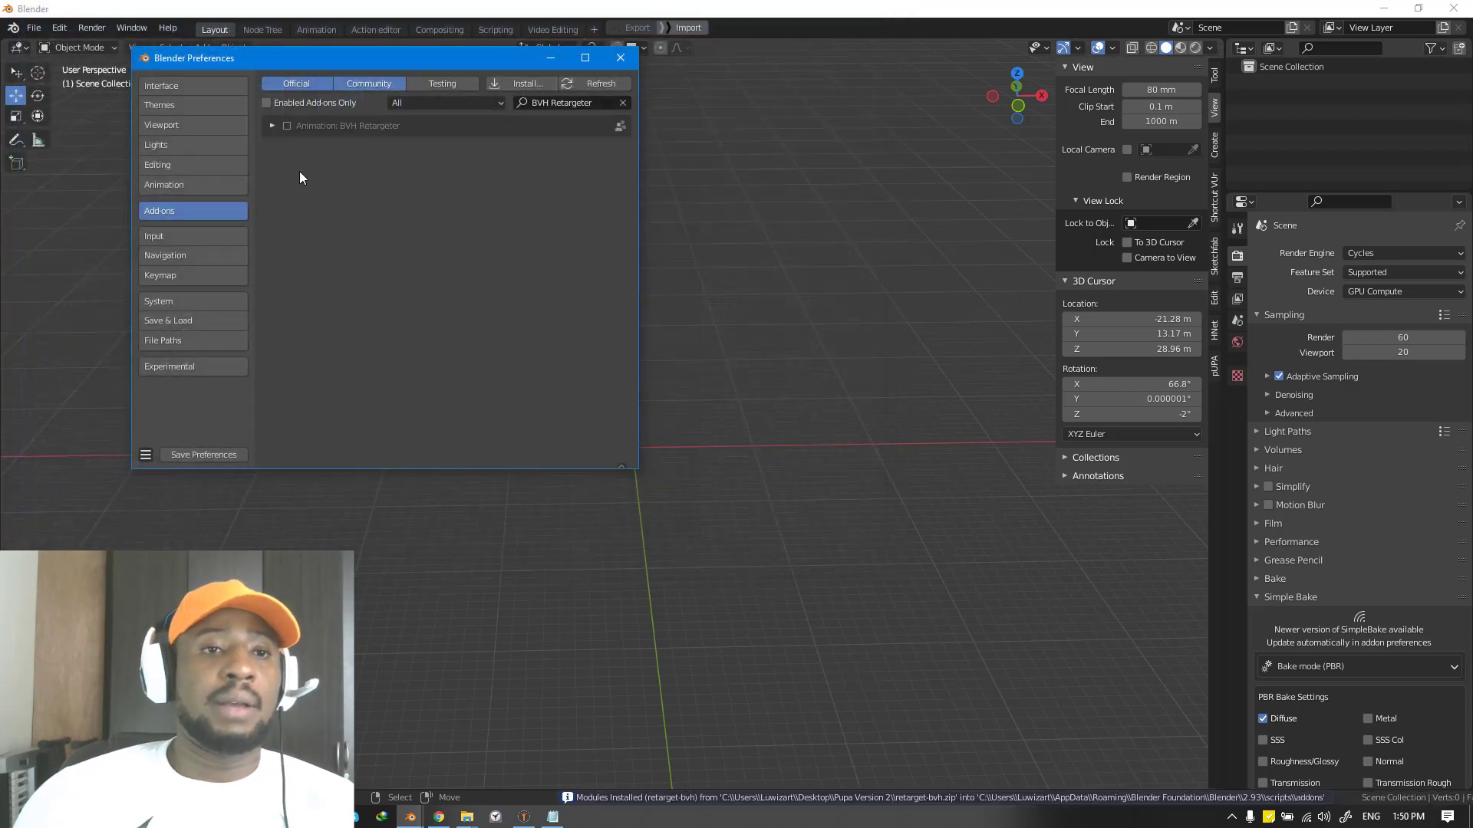
Enable Animation: BVH Retargeter and close the Preferences window.
left_click(287, 124)
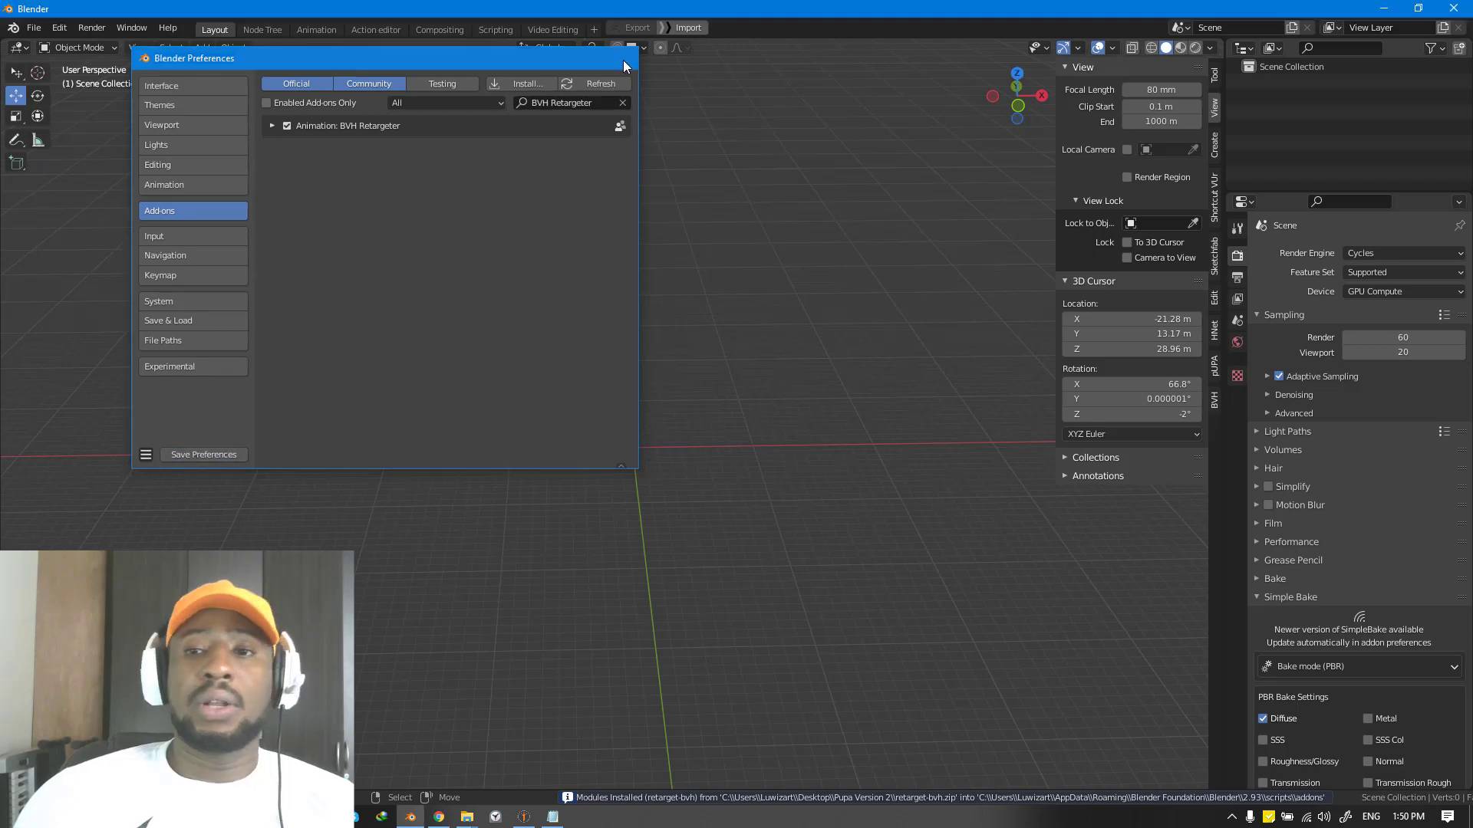
left_click(626, 58)
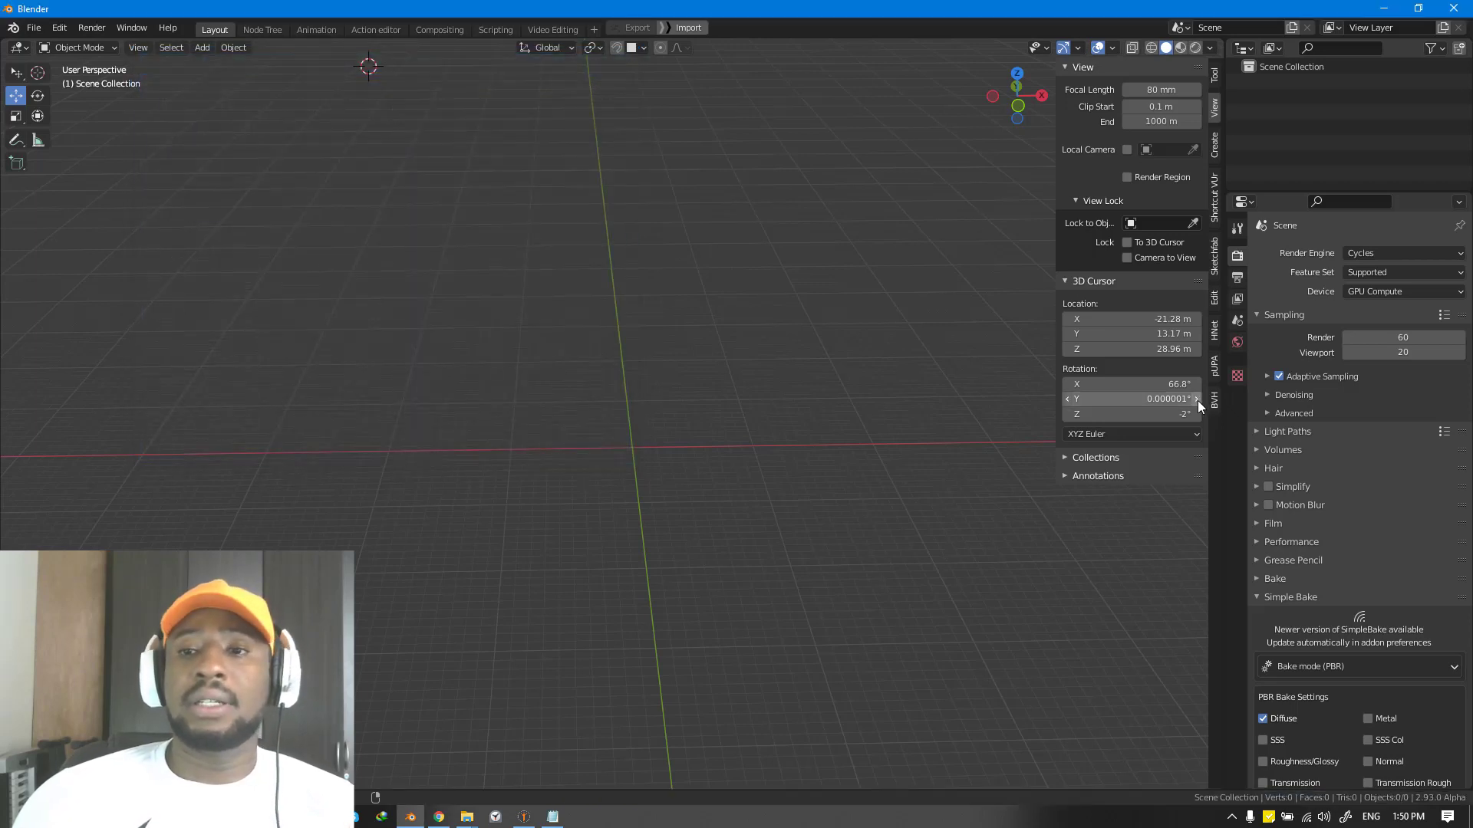